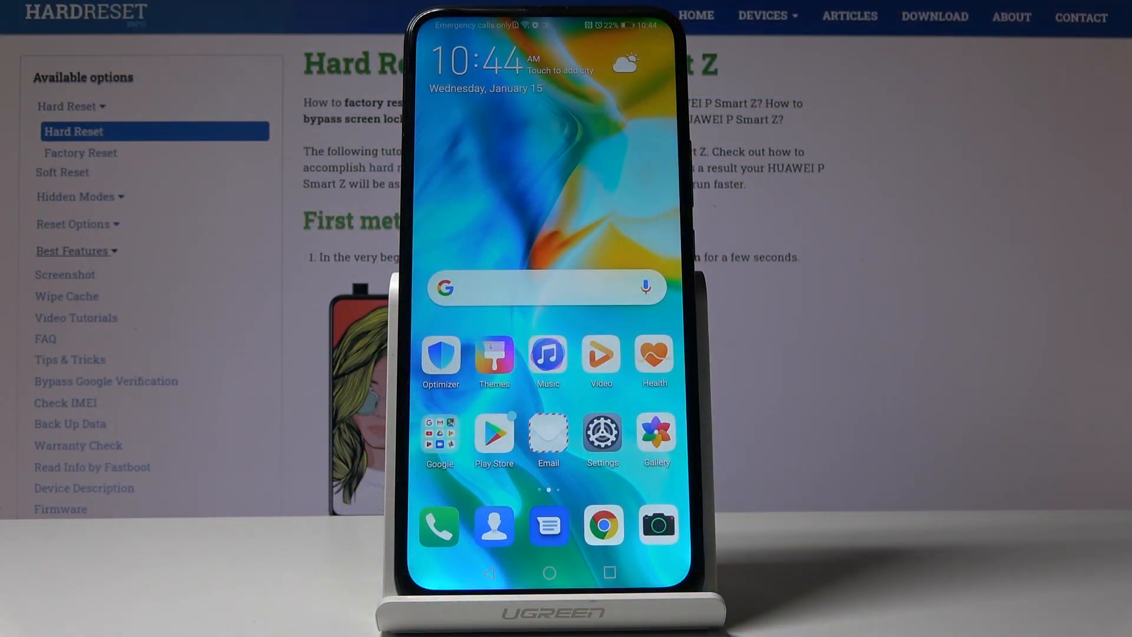
# Go from the home screen into Settings and its System section toward Date & time
pyautogui.click(602, 439)
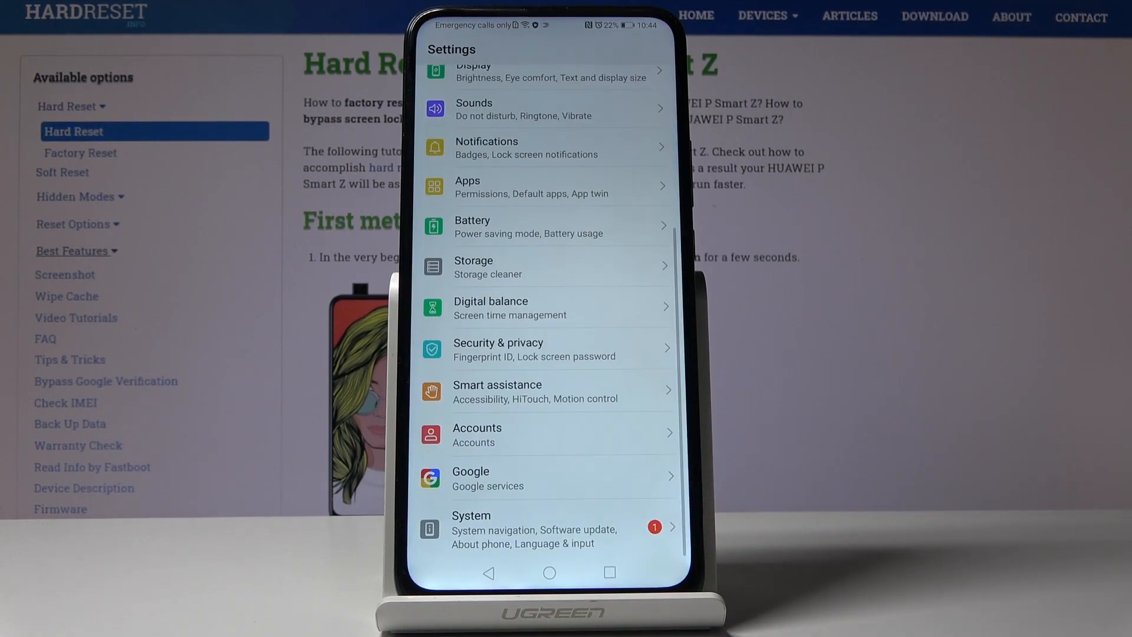
pyautogui.click(544, 528)
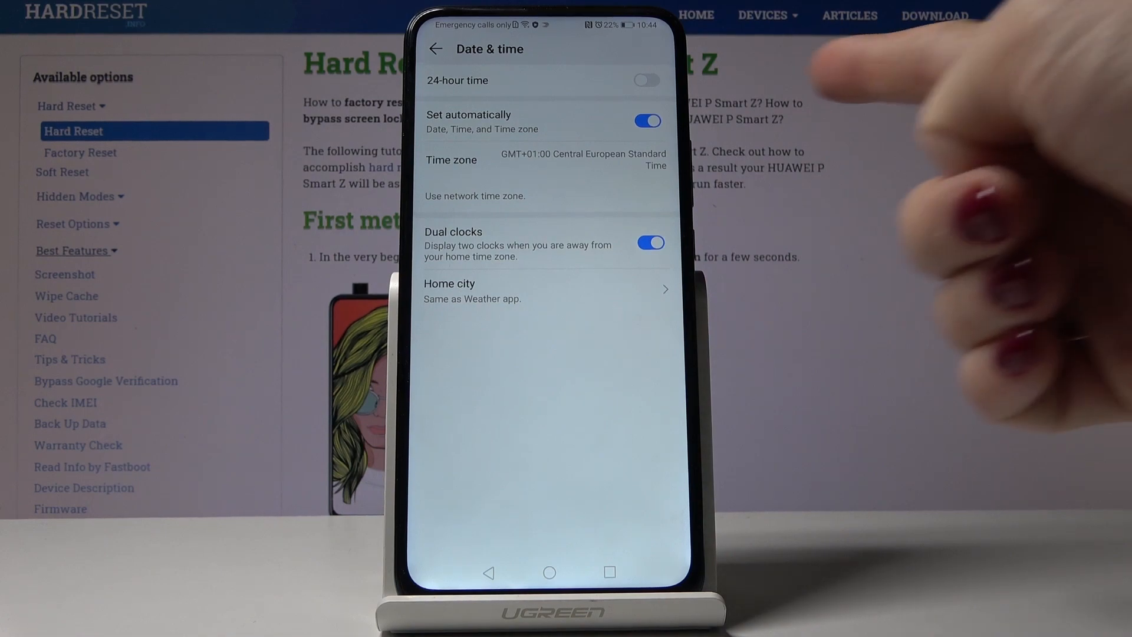
# Disable Set automatically, then set the date to August 22, 2012 and the time to 2:35 AM
pyautogui.click(645, 121)
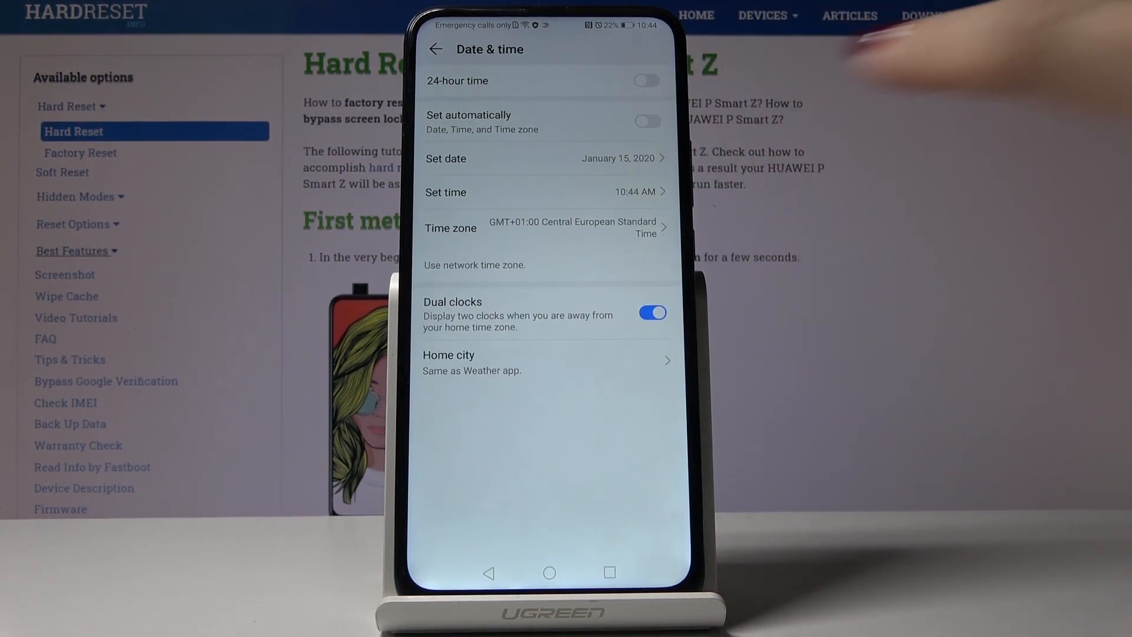
pyautogui.click(546, 158)
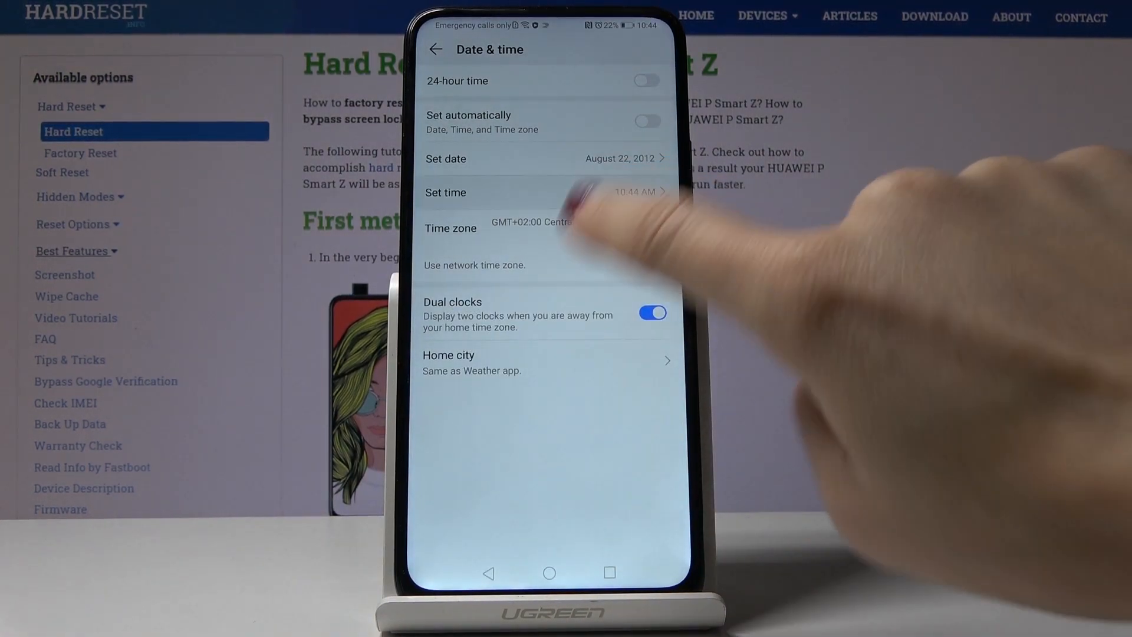
pyautogui.click(542, 192)
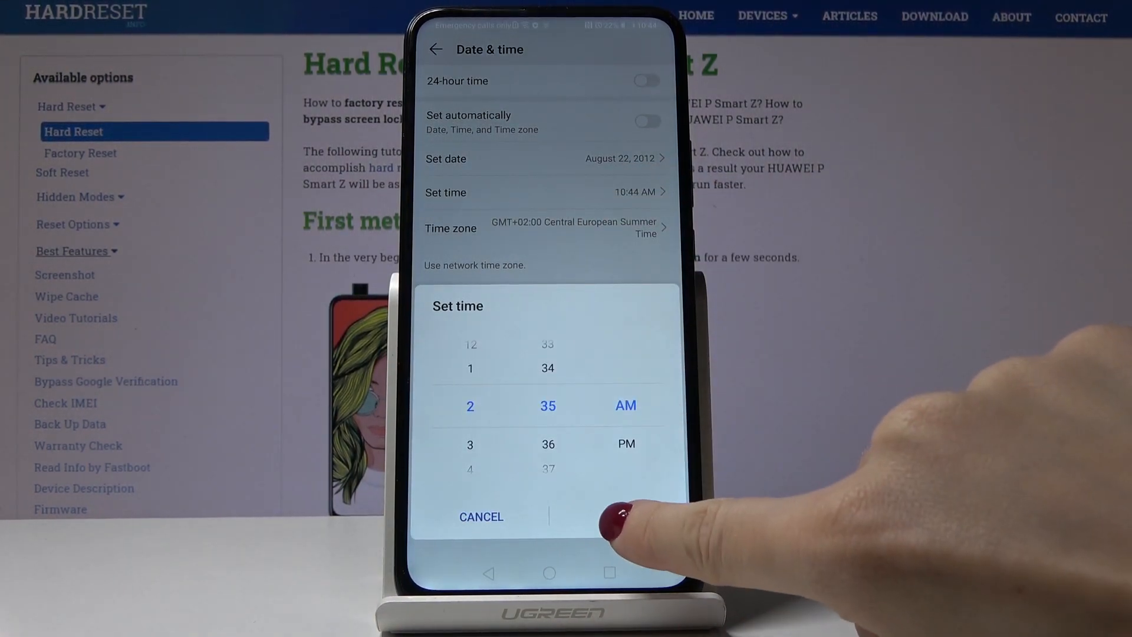
pyautogui.click(617, 517)
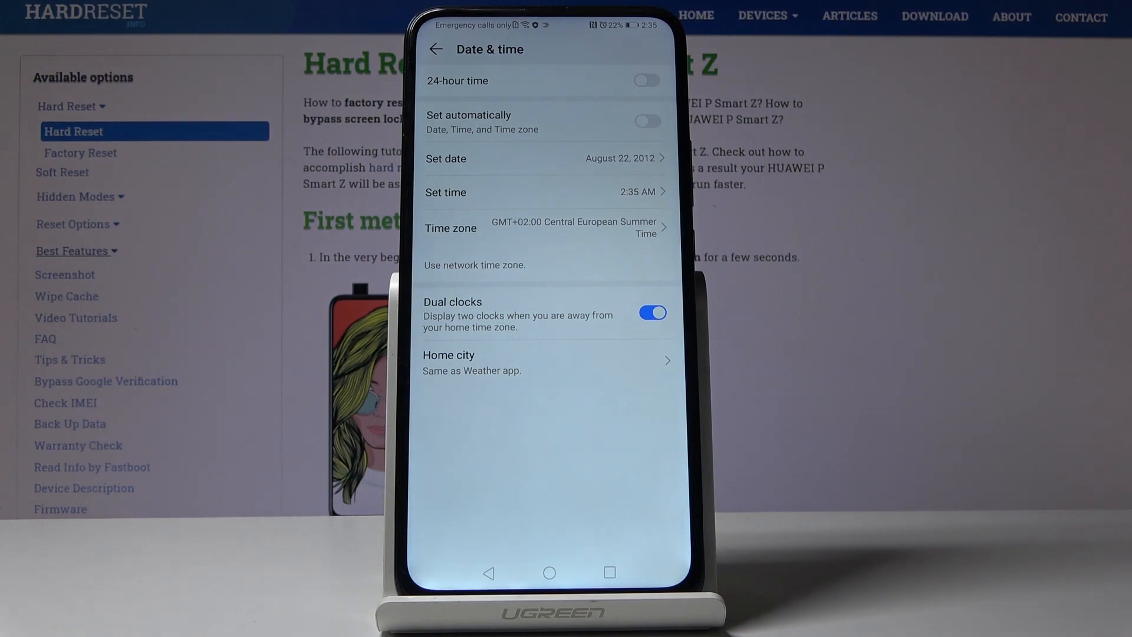
# Pick a GMT-04:00 Eastern Daylight Time city from the time zone list via the alphabet index
pyautogui.click(543, 228)
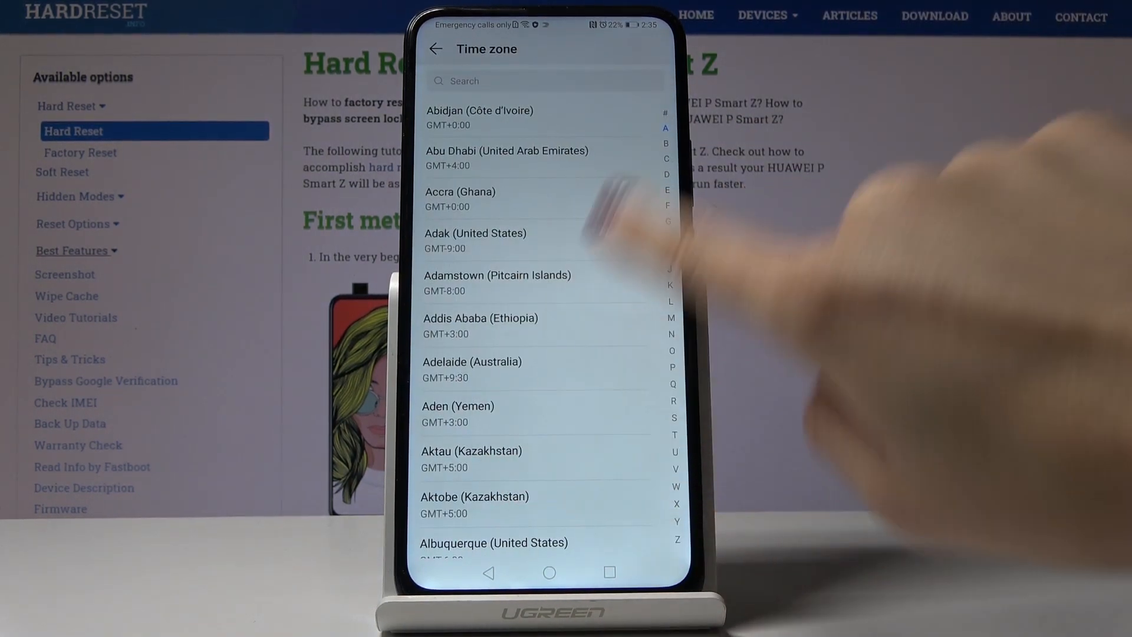
pyautogui.click(435, 49)
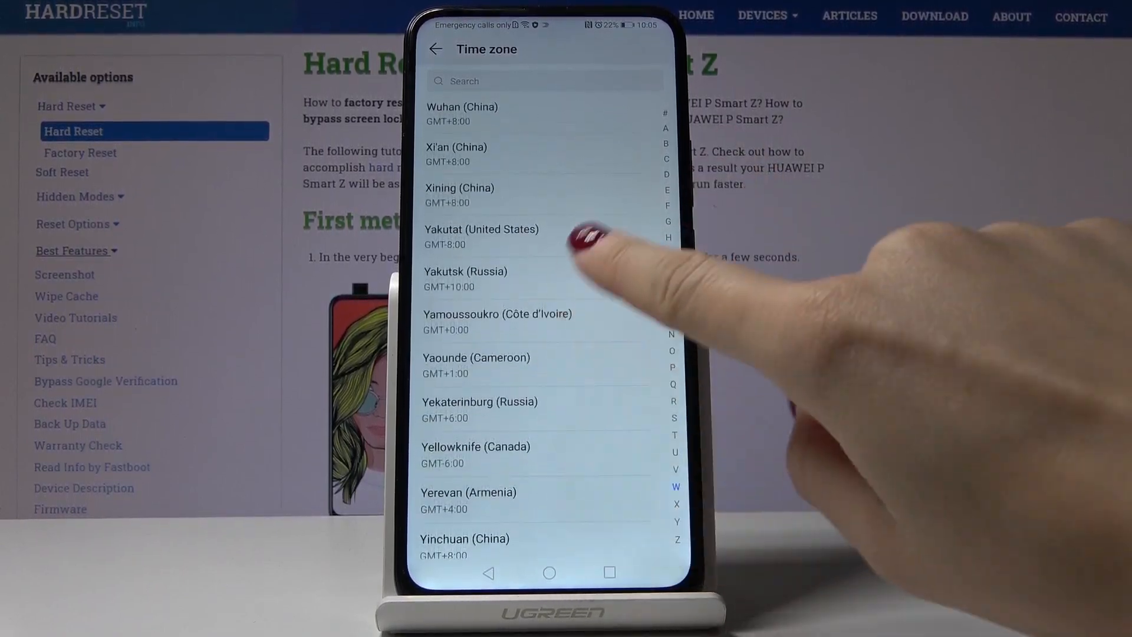
pyautogui.scroll(3)
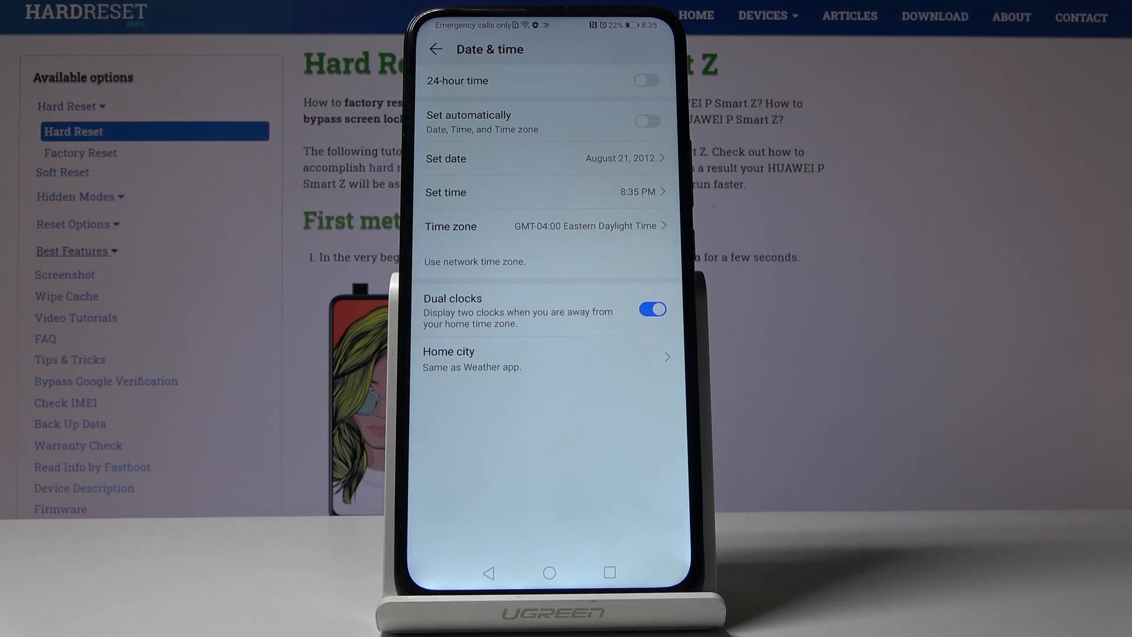
# Enable 24-hour time and re-enable Set automatically, restoring GMT+01:00 Central European time
pyautogui.click(645, 81)
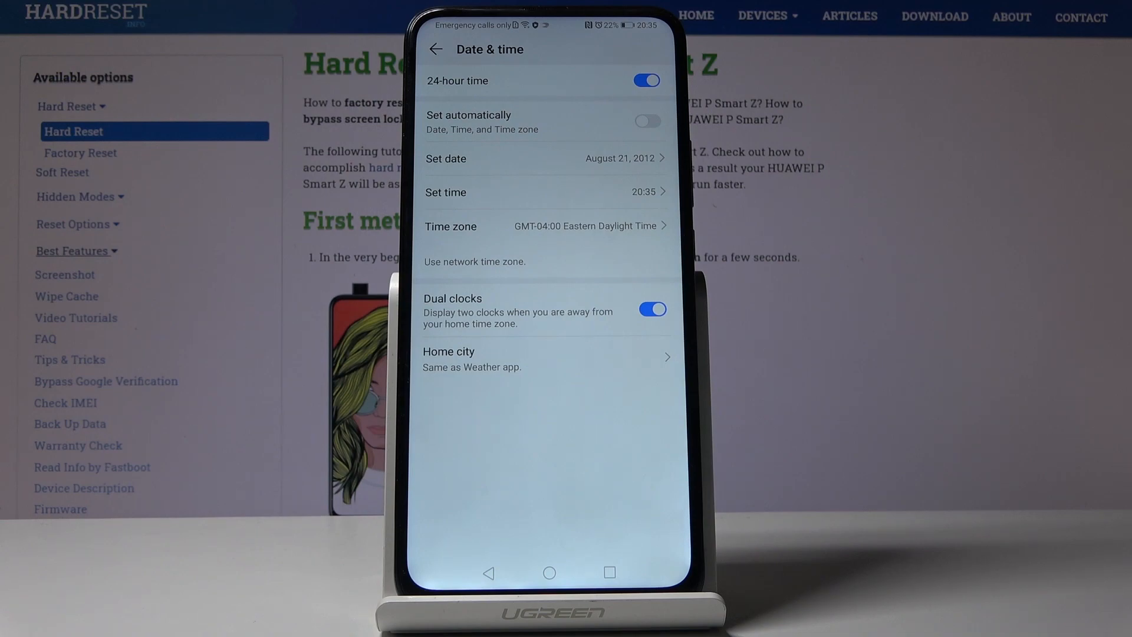
pyautogui.click(646, 121)
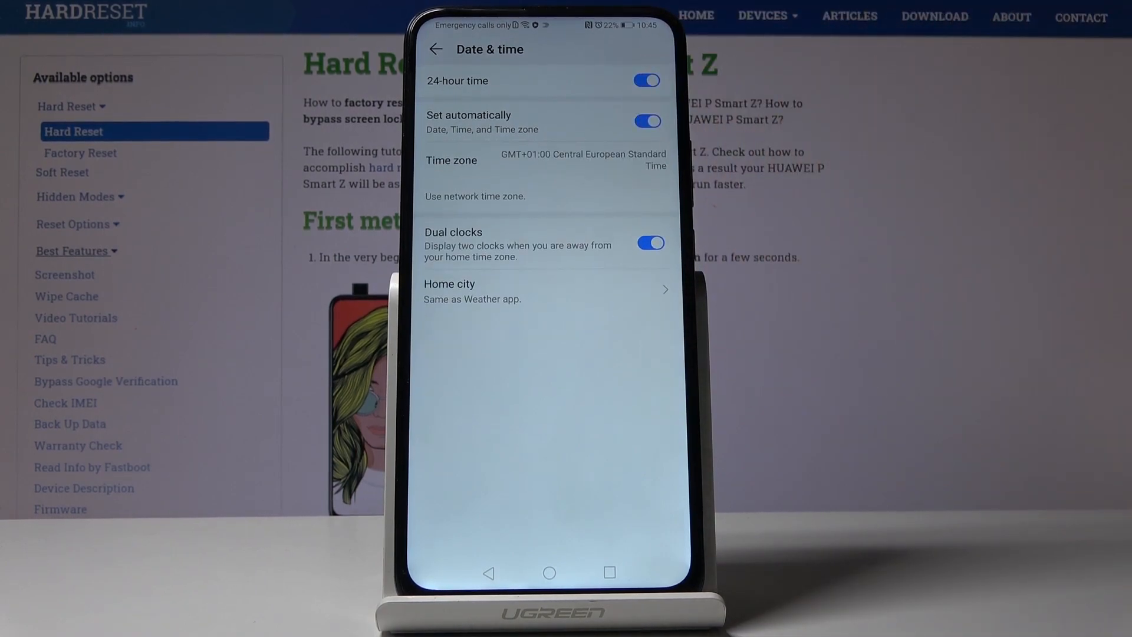